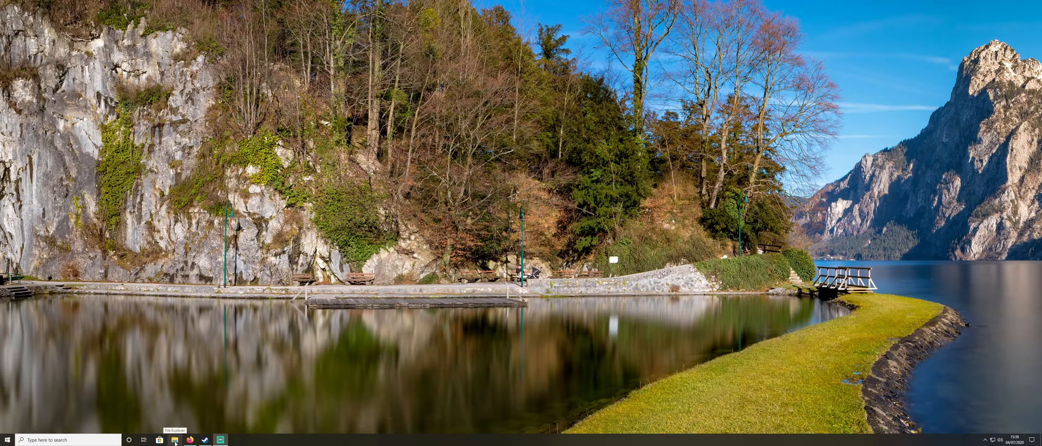
Navigate File Explorer through This PC, Windows (C:) and Users into the user profile folder.
click(174, 439)
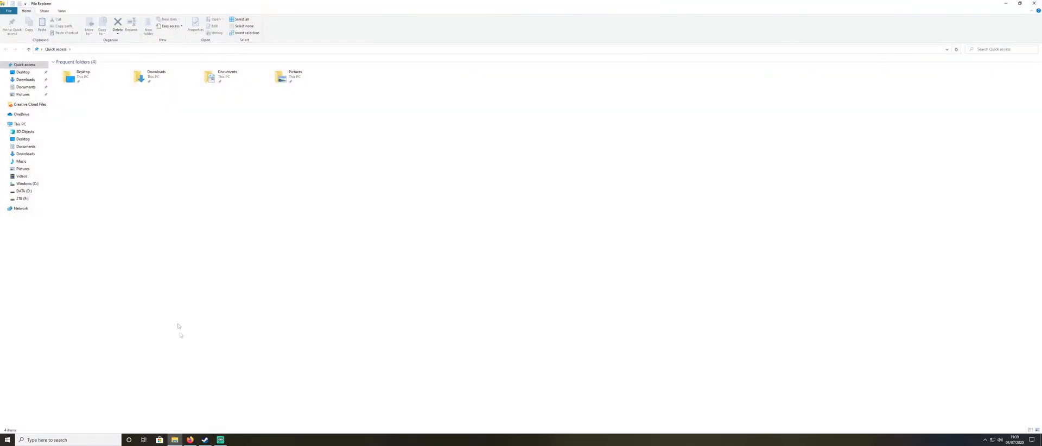
click(20, 124)
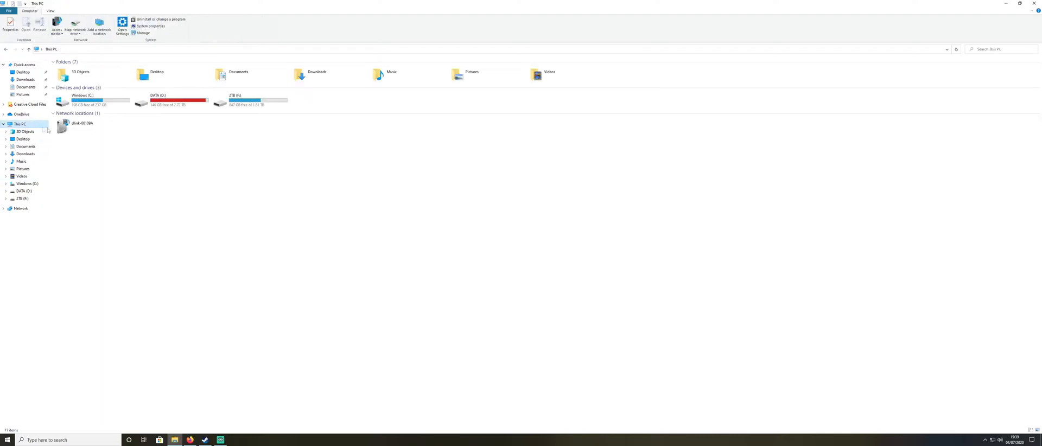
double_click(83, 100)
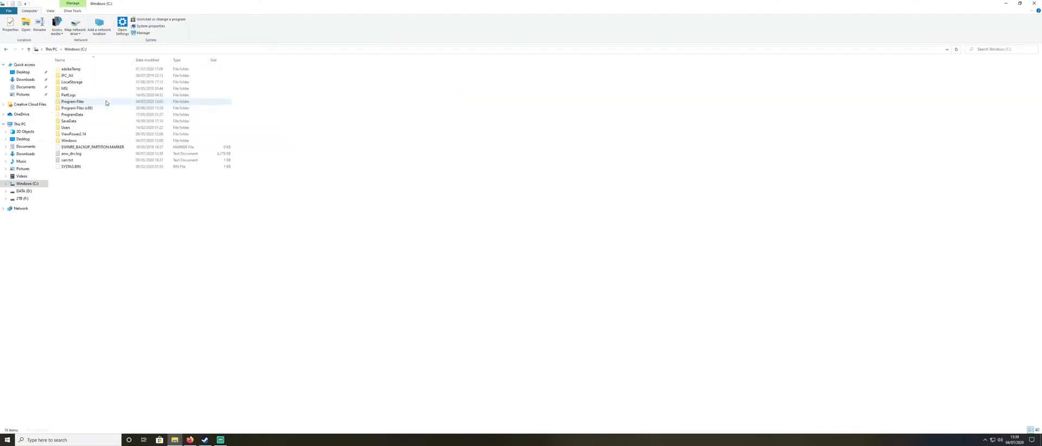
click(66, 127)
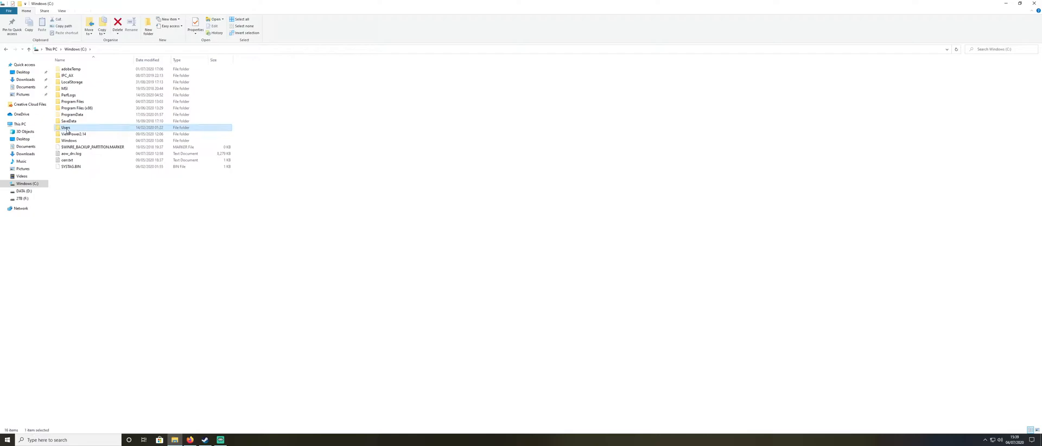
double_click(65, 127)
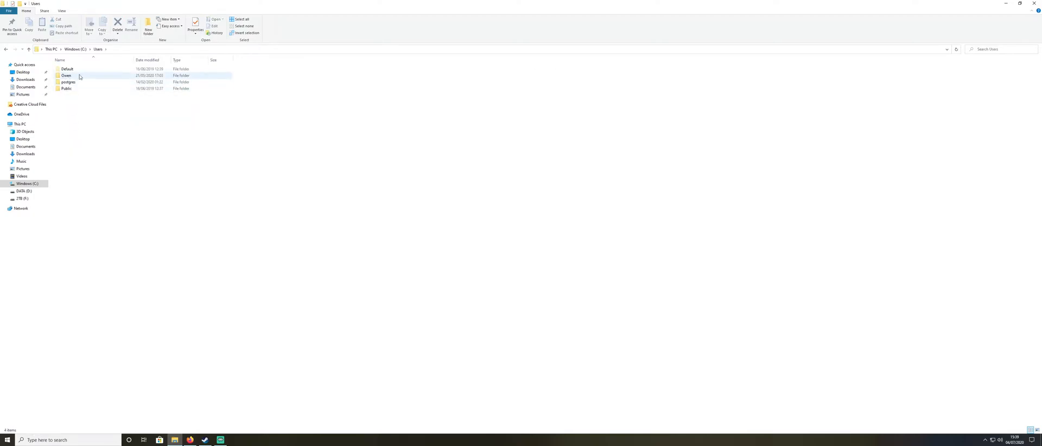
mouse_move(66, 75)
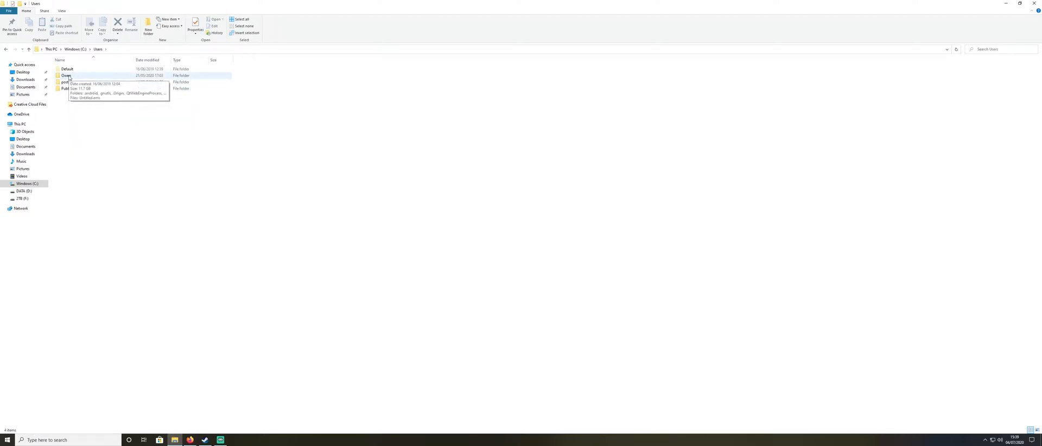
double_click(65, 75)
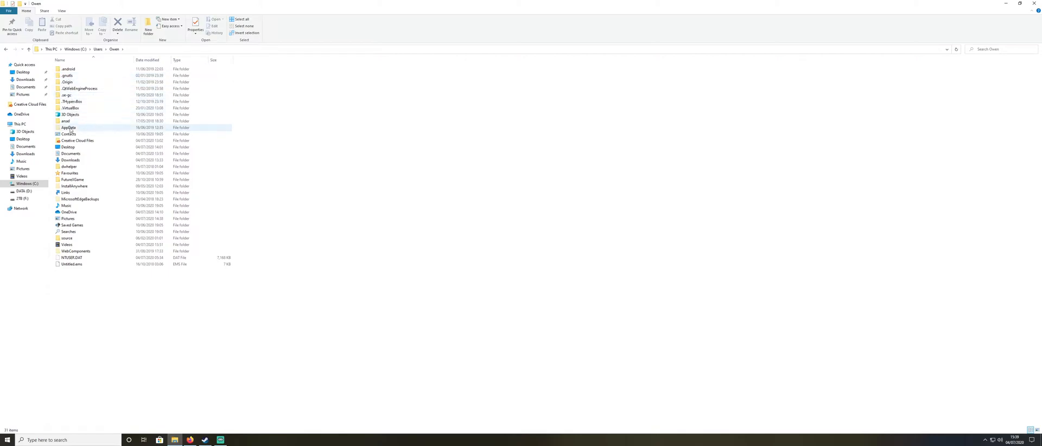
mouse_move(69, 128)
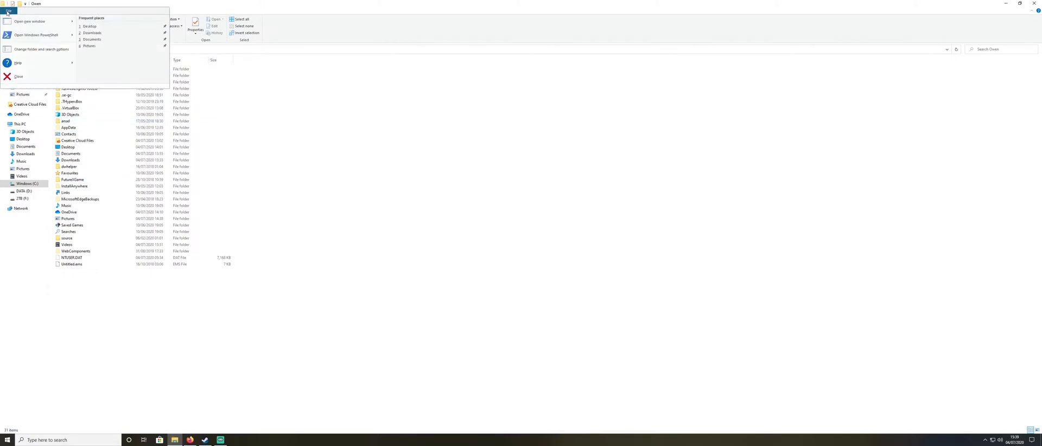
mouse_move(41, 50)
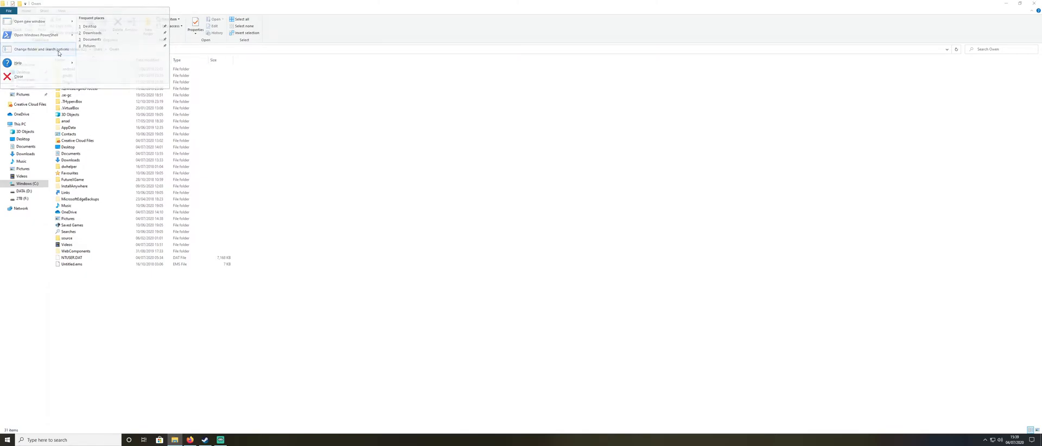
Turn on showing hidden files, folders and drives in Folder Options.
click(41, 49)
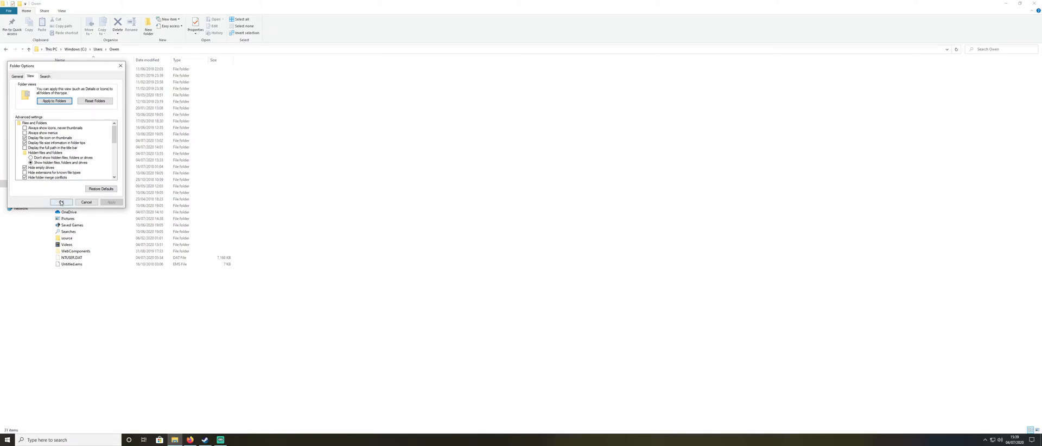
click(61, 202)
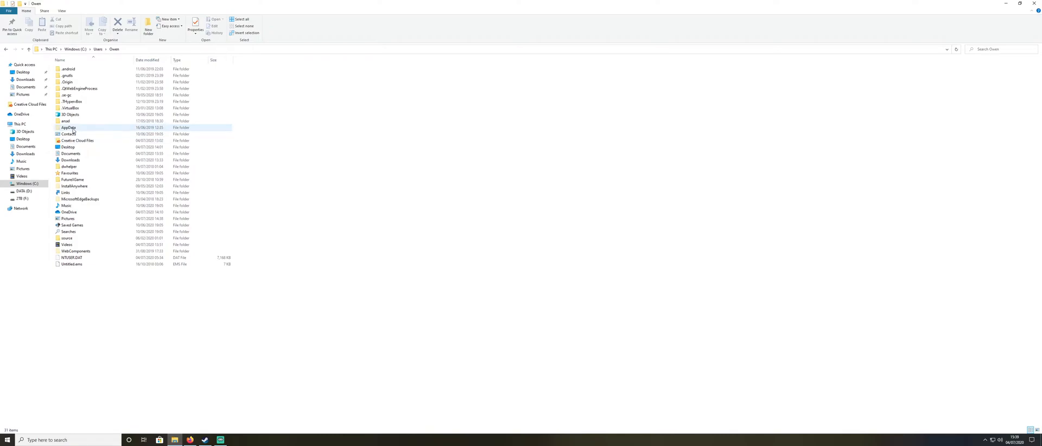
Check the AppData\Local DayZ folder's size (about 5.36 MB) in Properties, then open it.
double_click(69, 127)
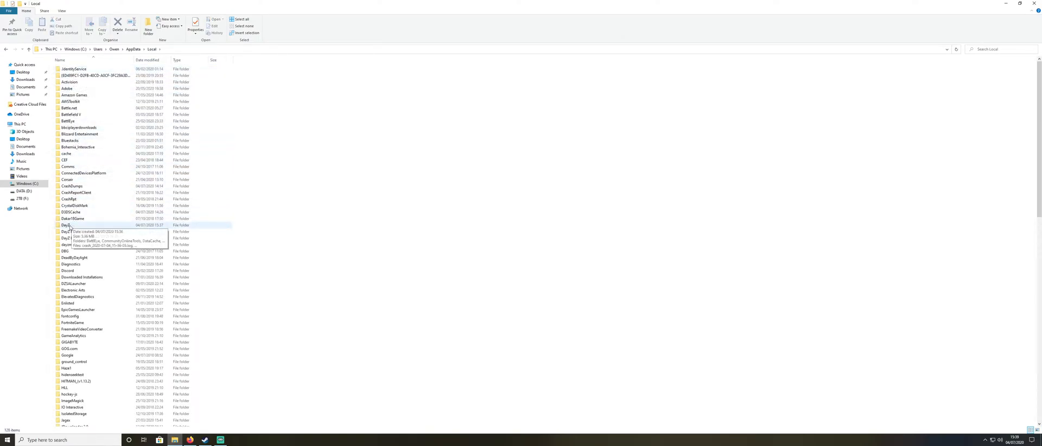
right_click(67, 225)
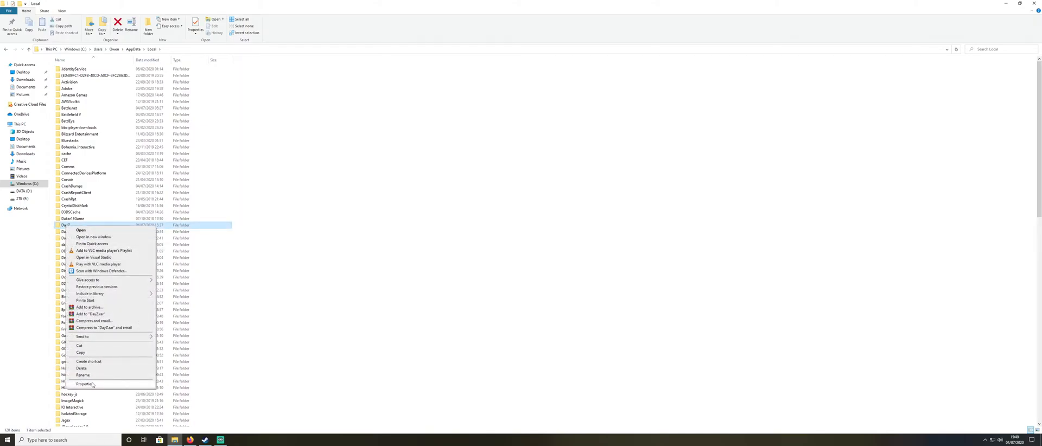
click(85, 384)
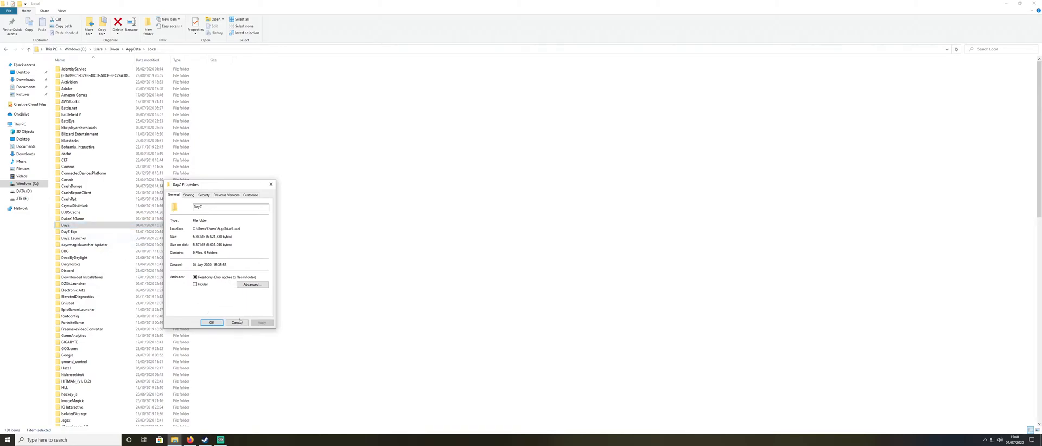
click(211, 323)
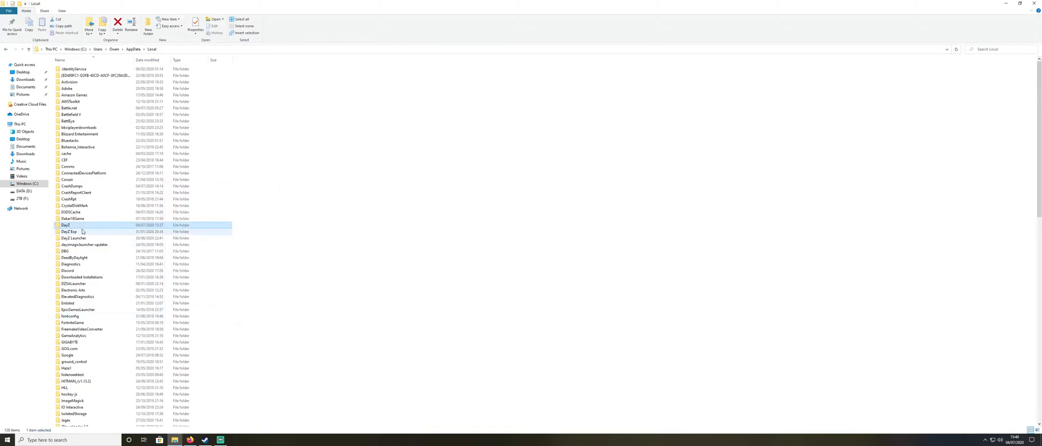
double_click(66, 225)
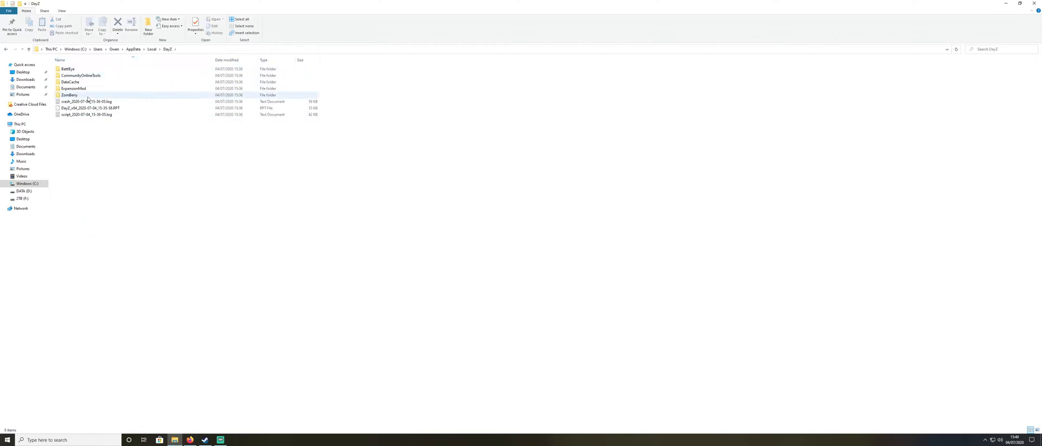
mouse_move(87, 107)
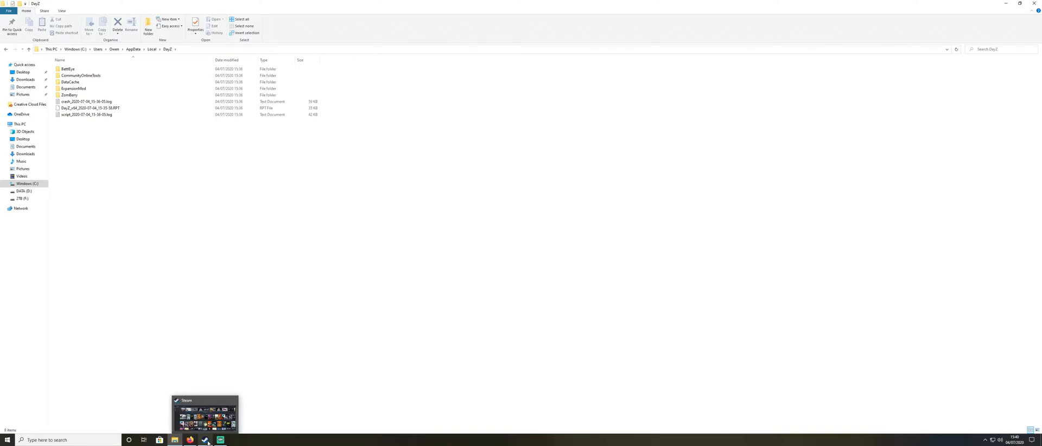
Switch from File Explorer to the Steam window from the taskbar.
click(204, 440)
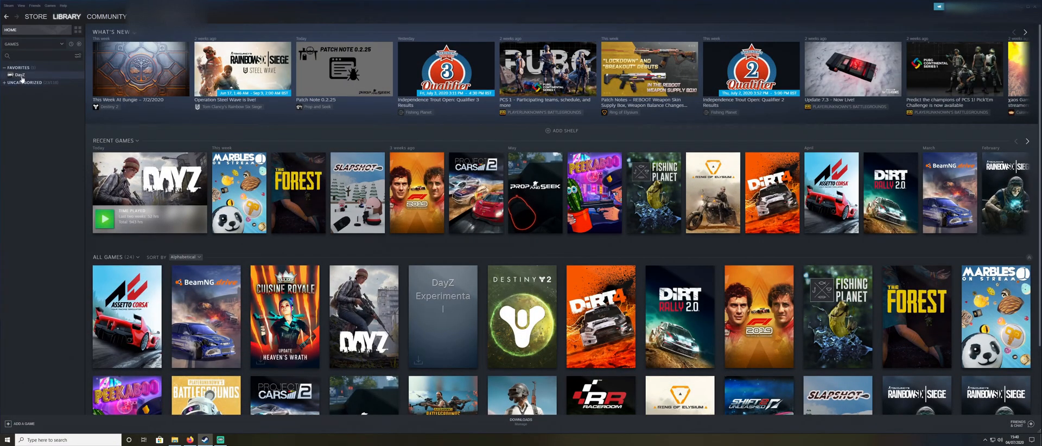
Run Verify Integrity of Game Files from DayZ's Local Files properties in Steam.
right_click(17, 74)
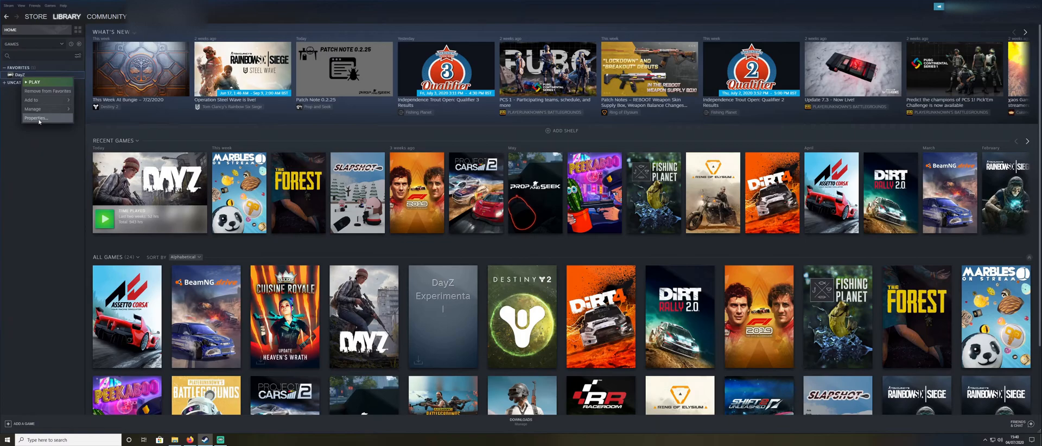
click(33, 118)
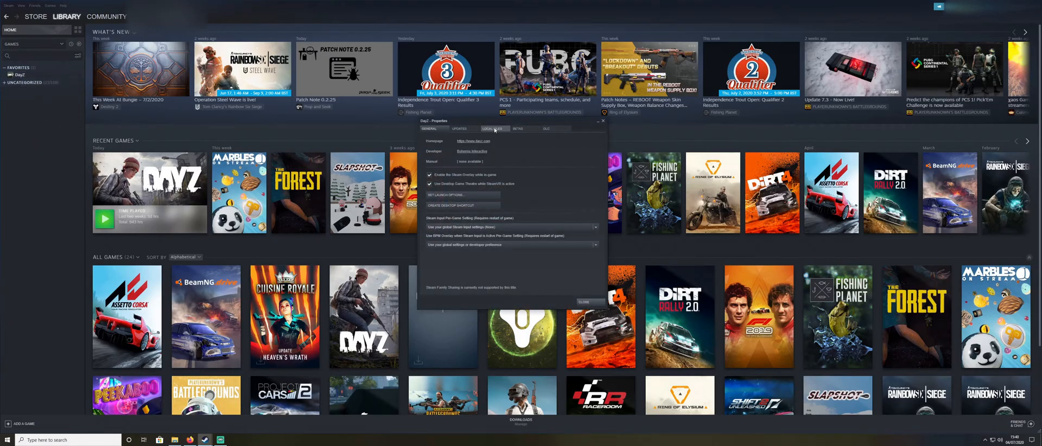
click(494, 129)
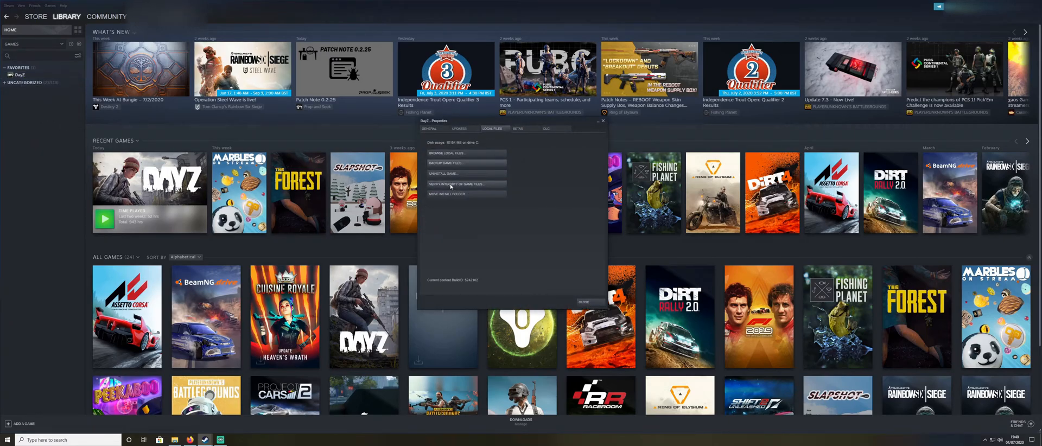
click(448, 174)
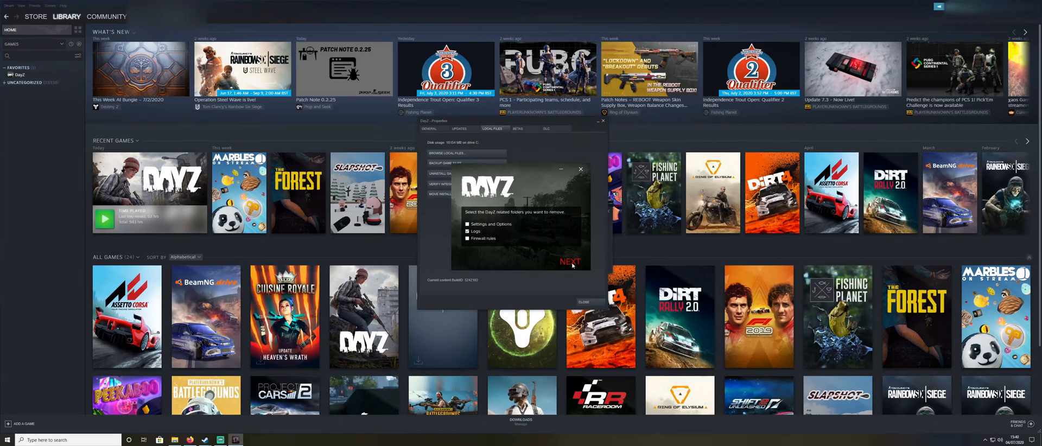
Confirm removal of the AppData DayZ folder and close the finished cleanup popup.
click(570, 260)
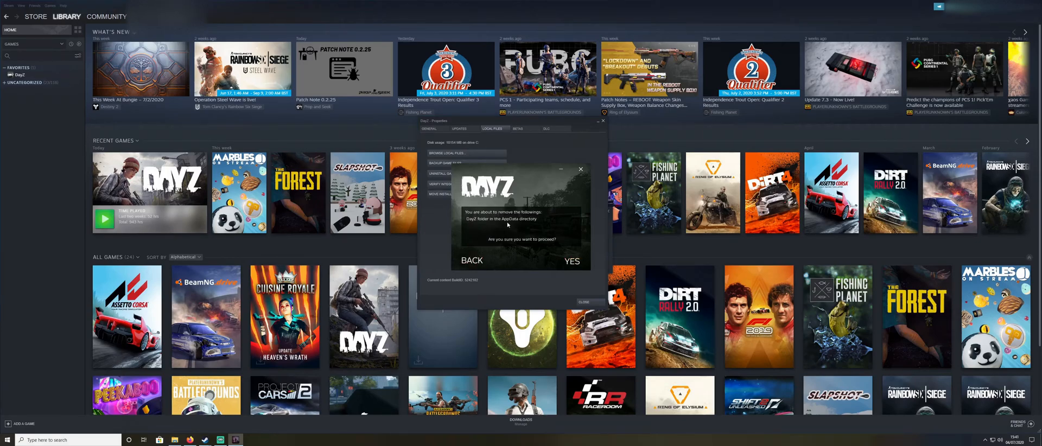
click(570, 261)
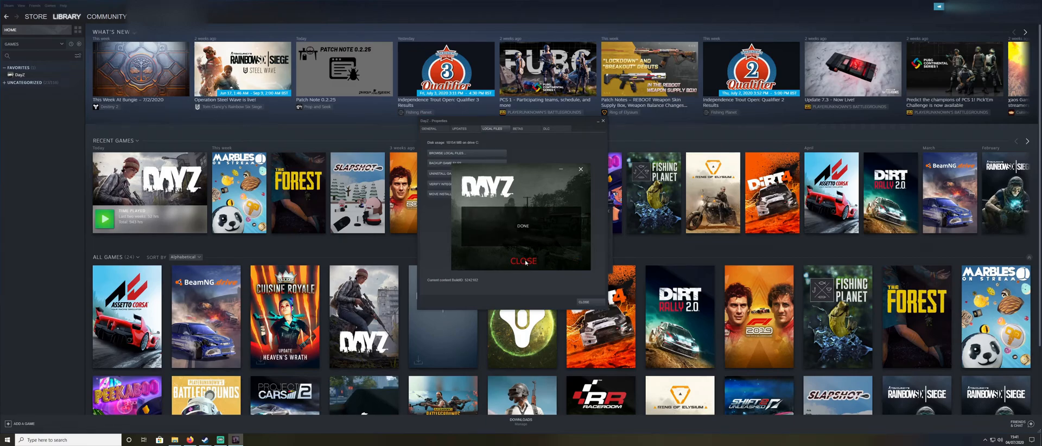
click(522, 261)
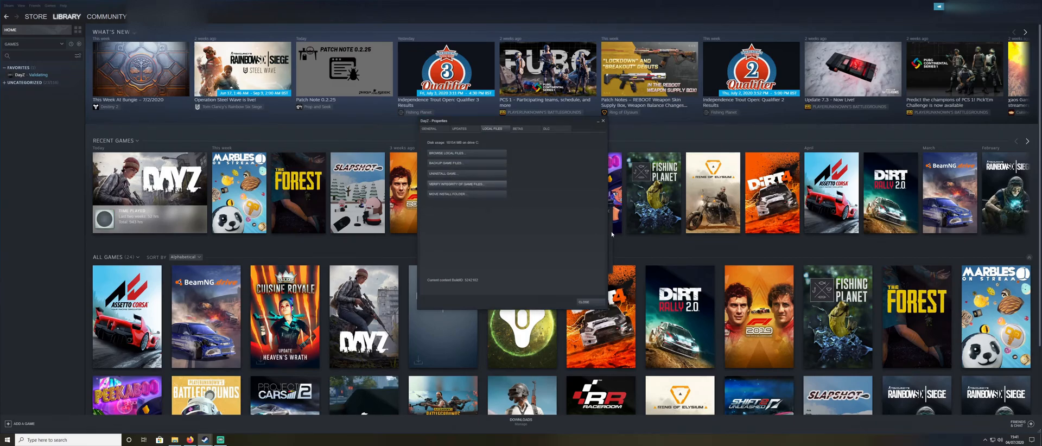
Wait for DayZ's files to validate 100%, then close the result notice and Properties.
click(463, 183)
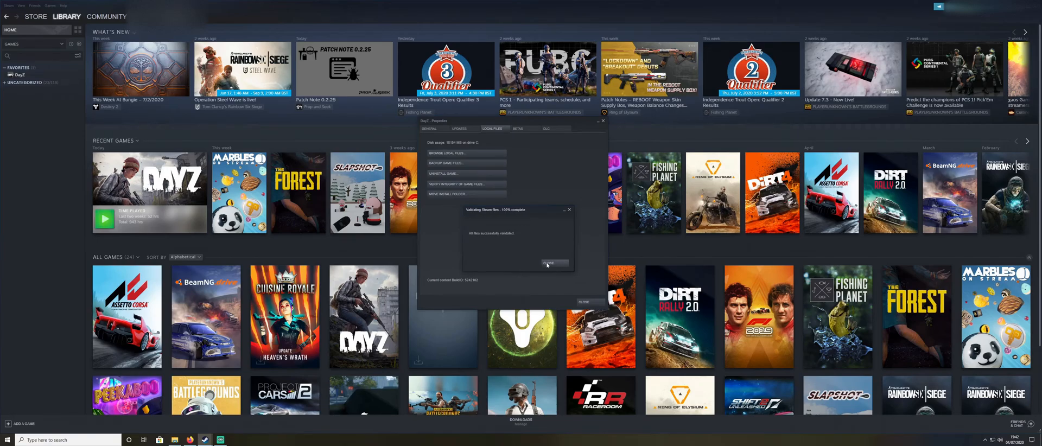
click(554, 264)
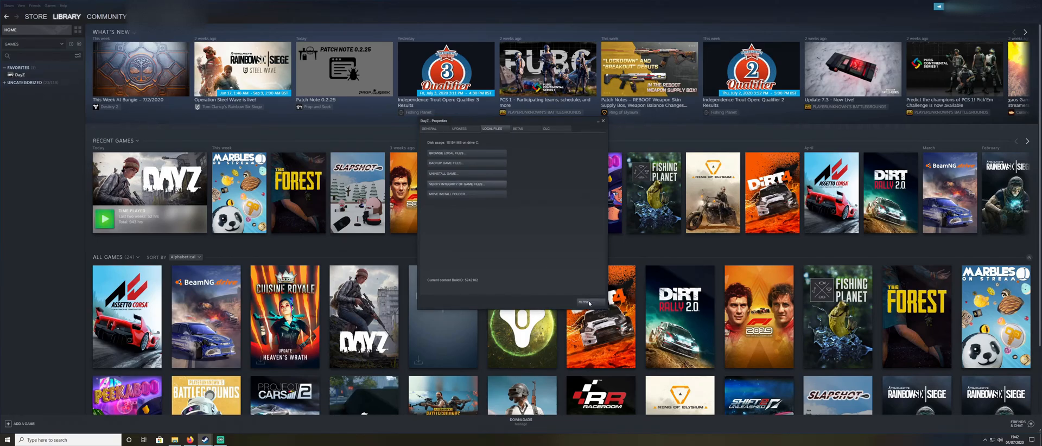
click(444, 153)
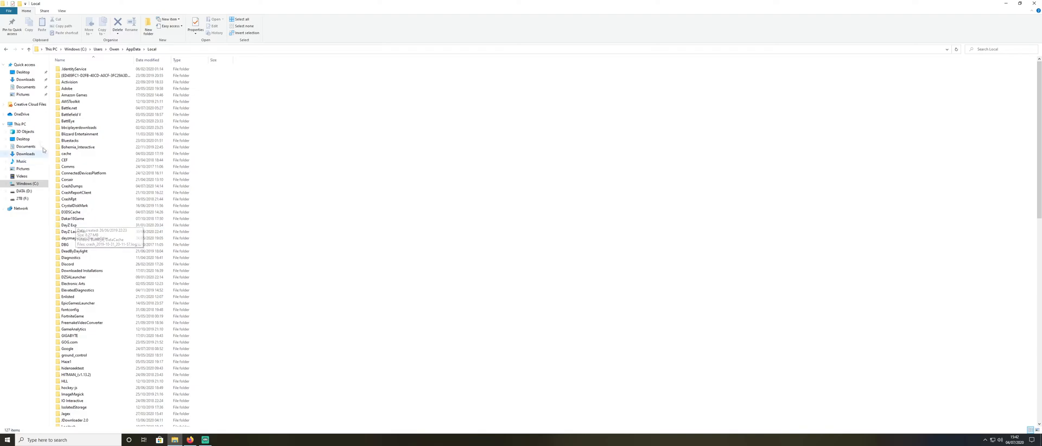
Open This PC and select the Windows (C:) drive to view its free space.
click(20, 124)
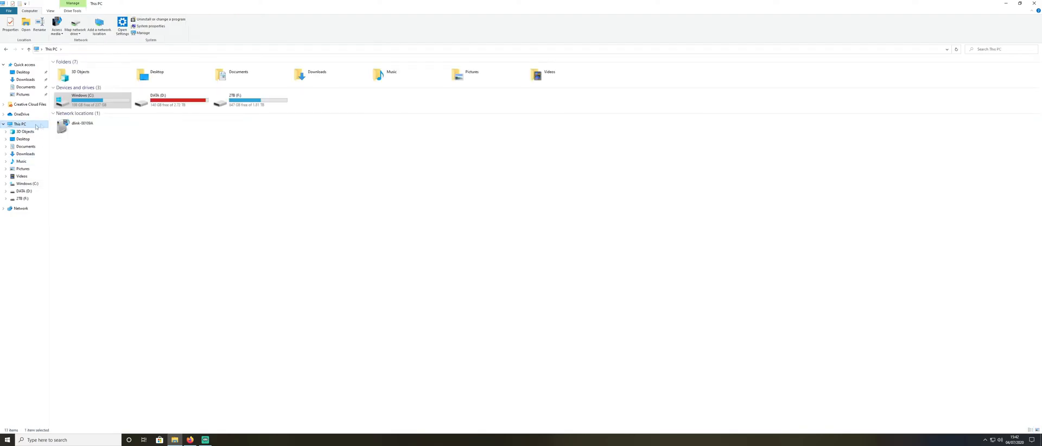
click(93, 100)
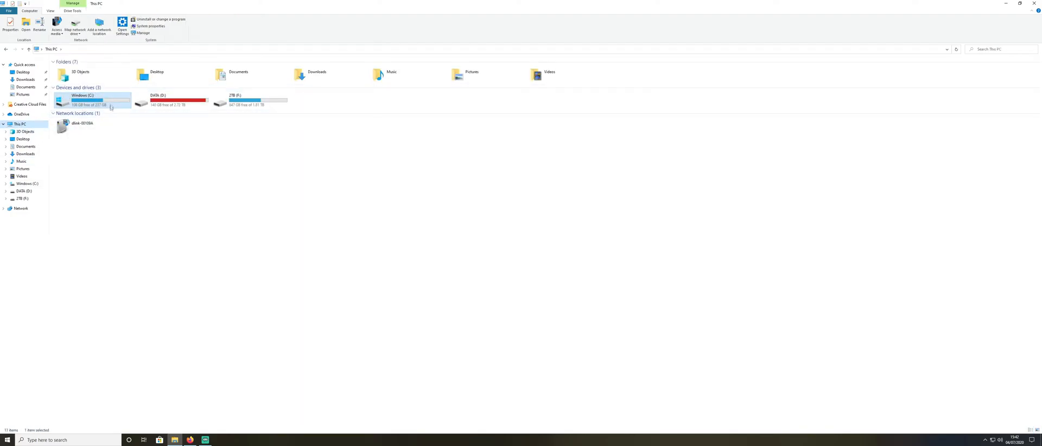
mouse_move(93, 104)
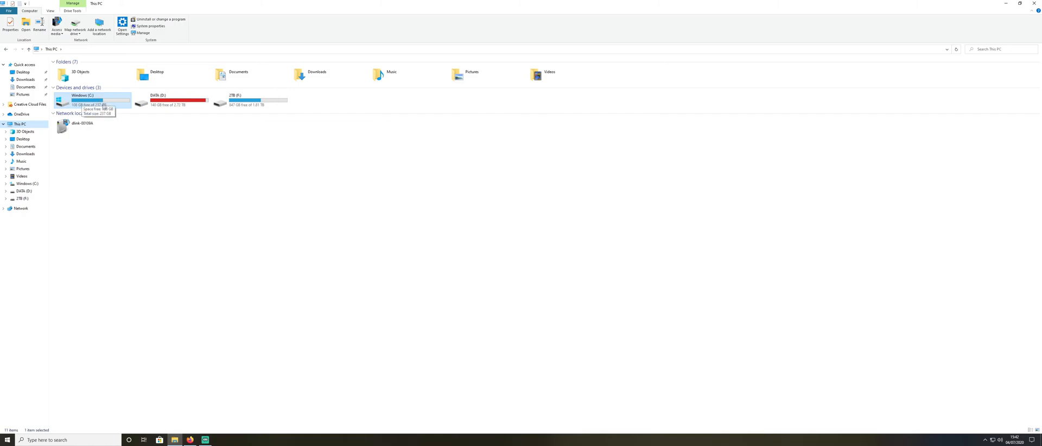
mouse_move(112, 149)
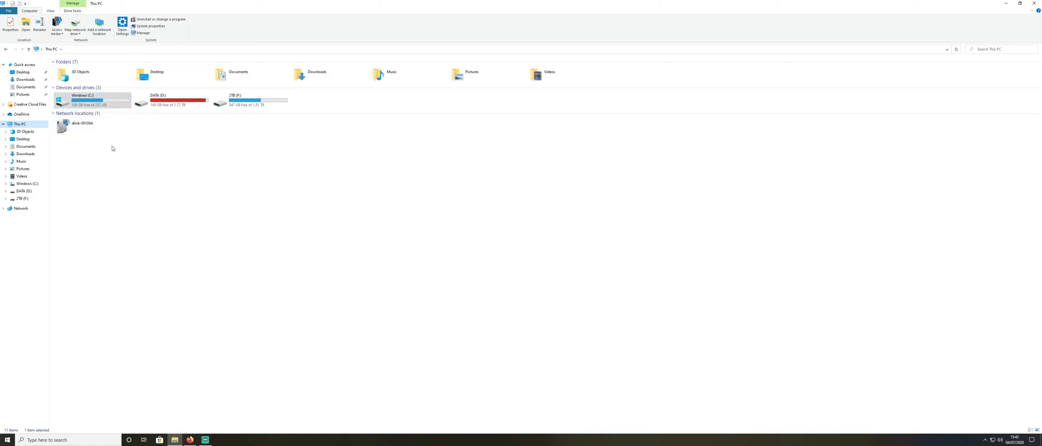
mouse_move(154, 163)
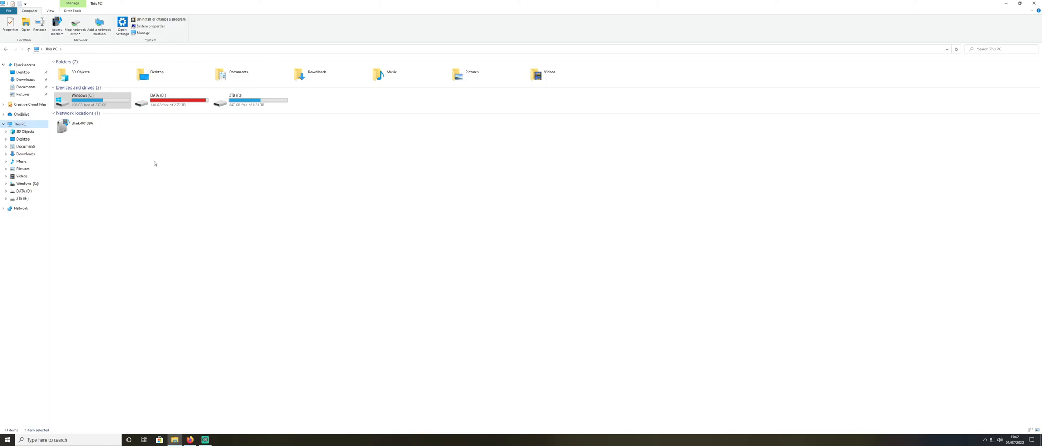
mouse_move(248, 233)
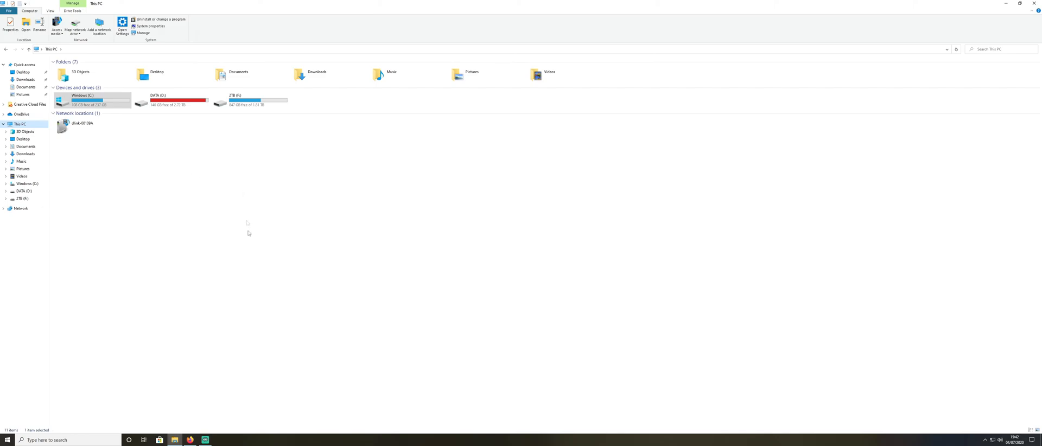
mouse_move(245, 265)
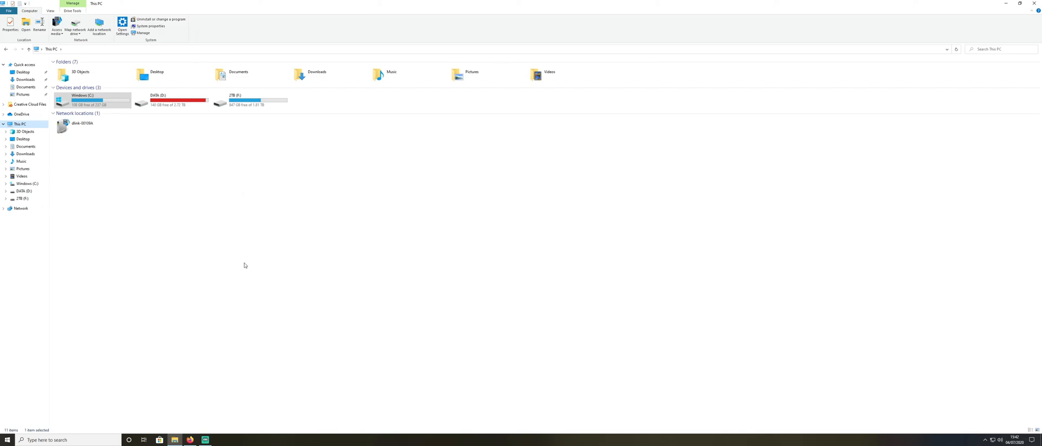
mouse_move(215, 205)
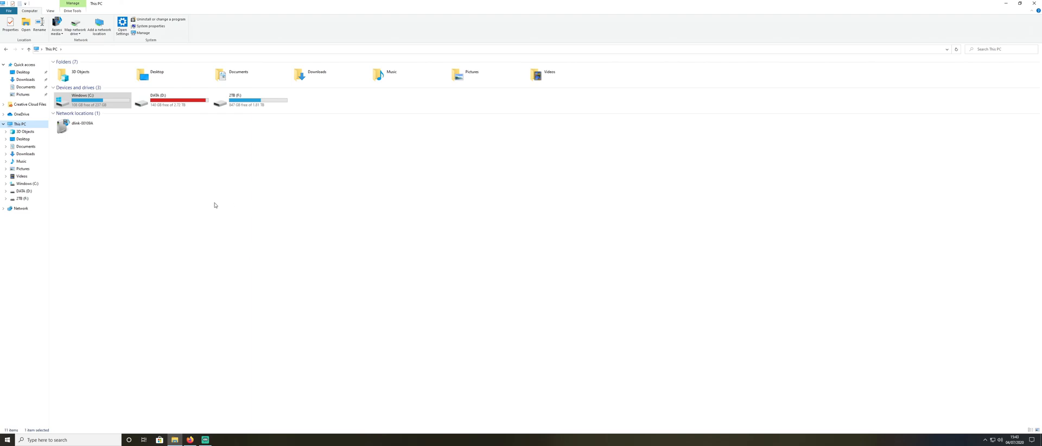